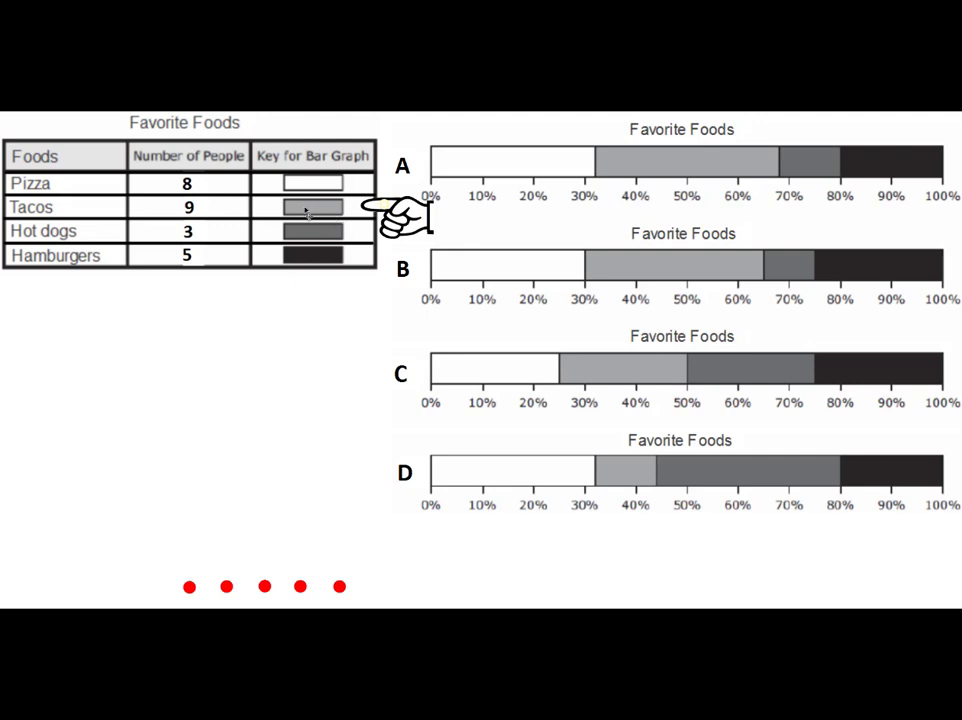
mouse_move(652, 166)
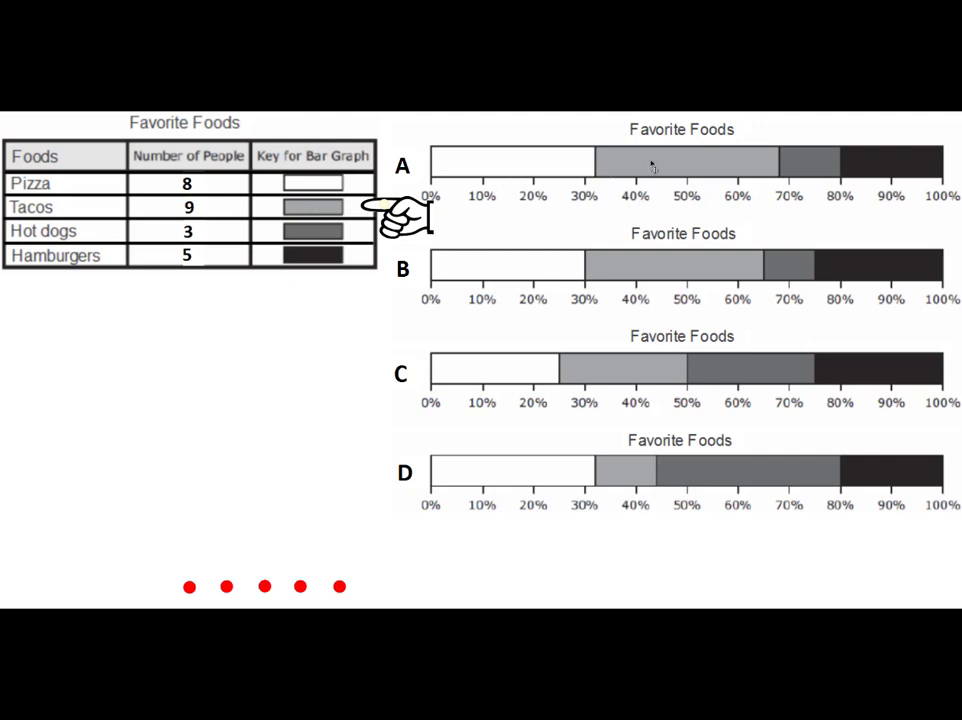
mouse_move(706, 268)
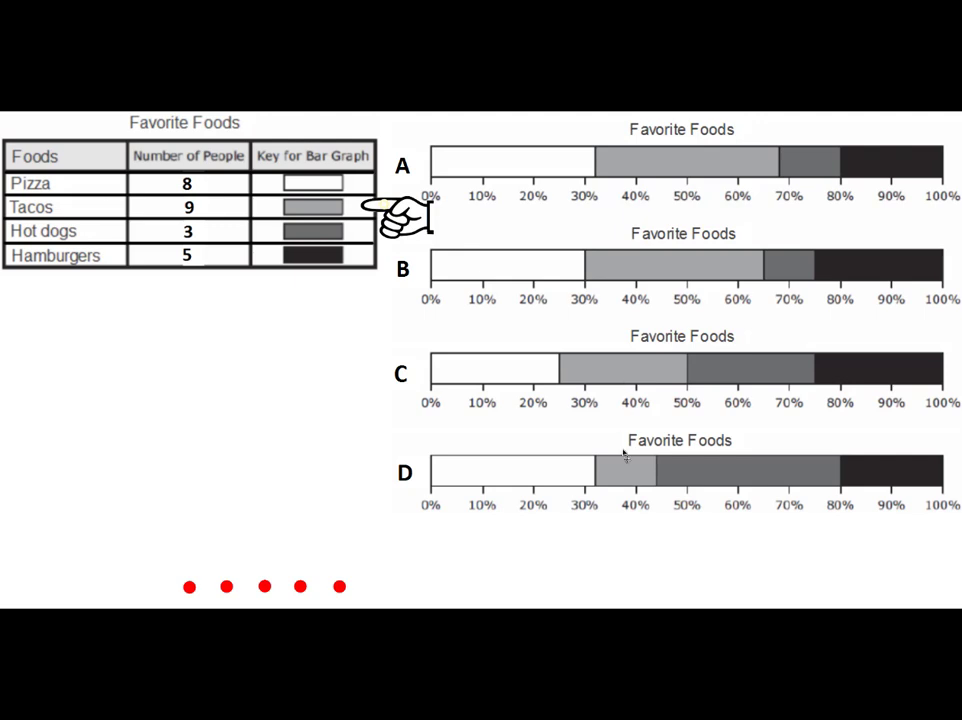
mouse_move(552, 472)
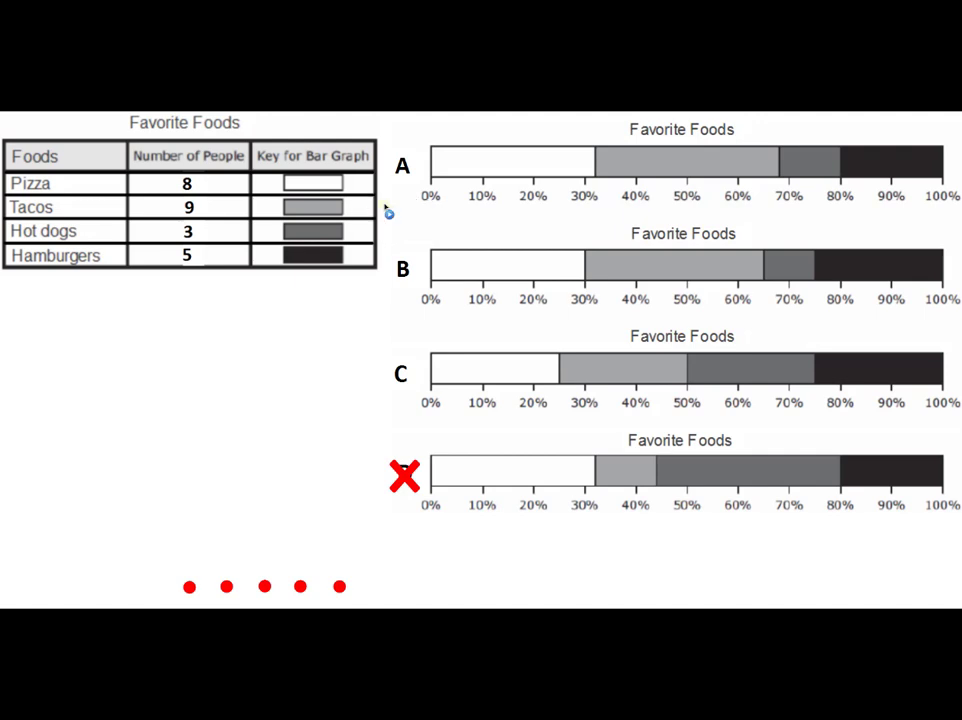
mouse_move(458, 312)
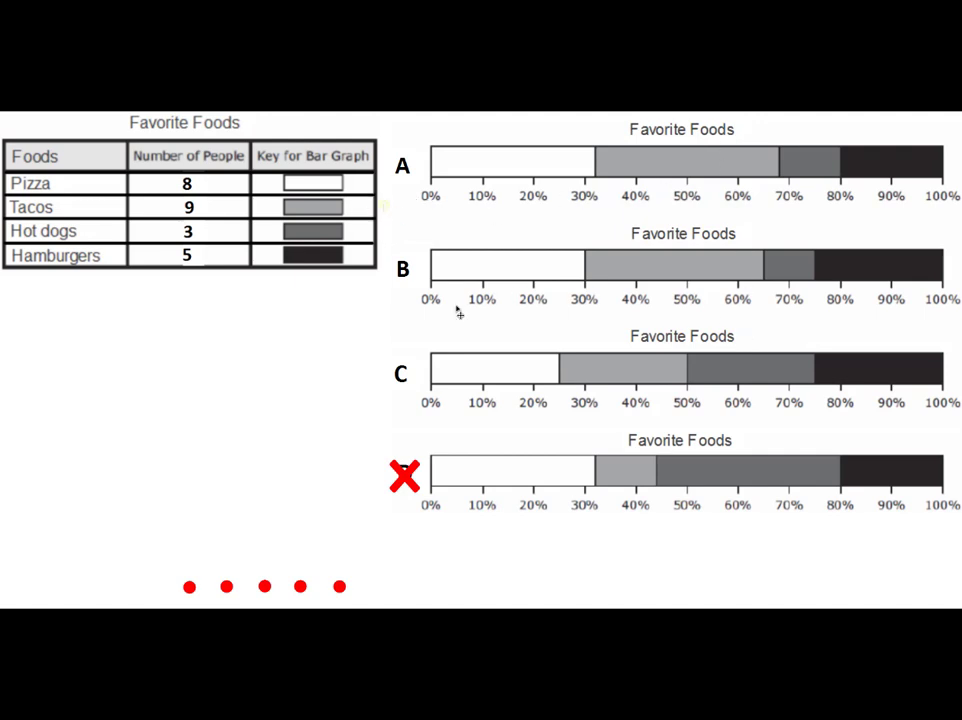
mouse_move(530, 164)
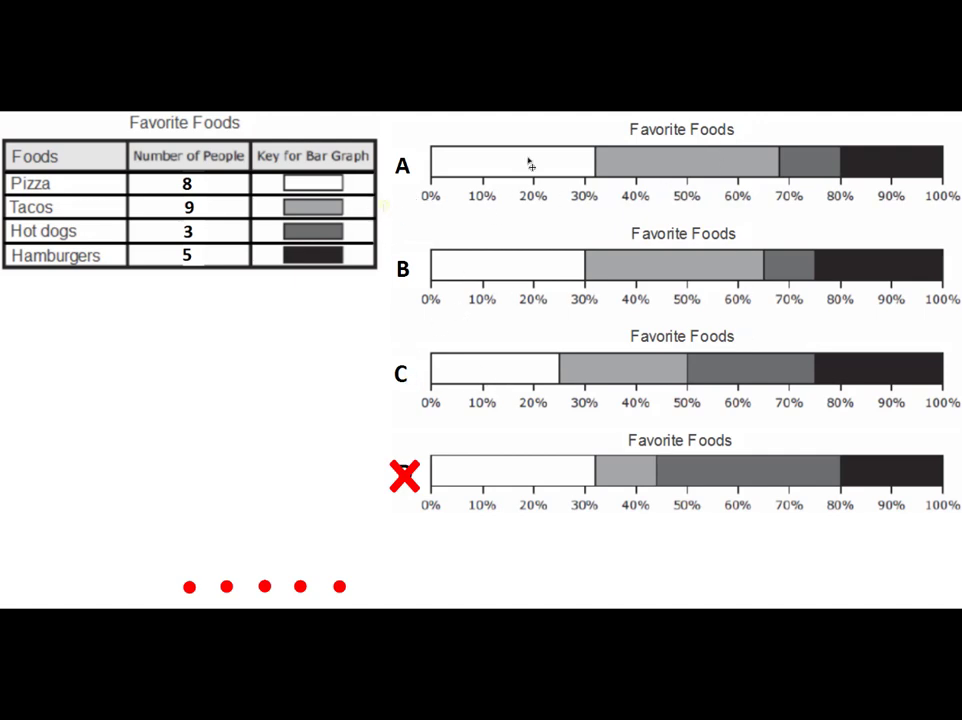
mouse_move(528, 362)
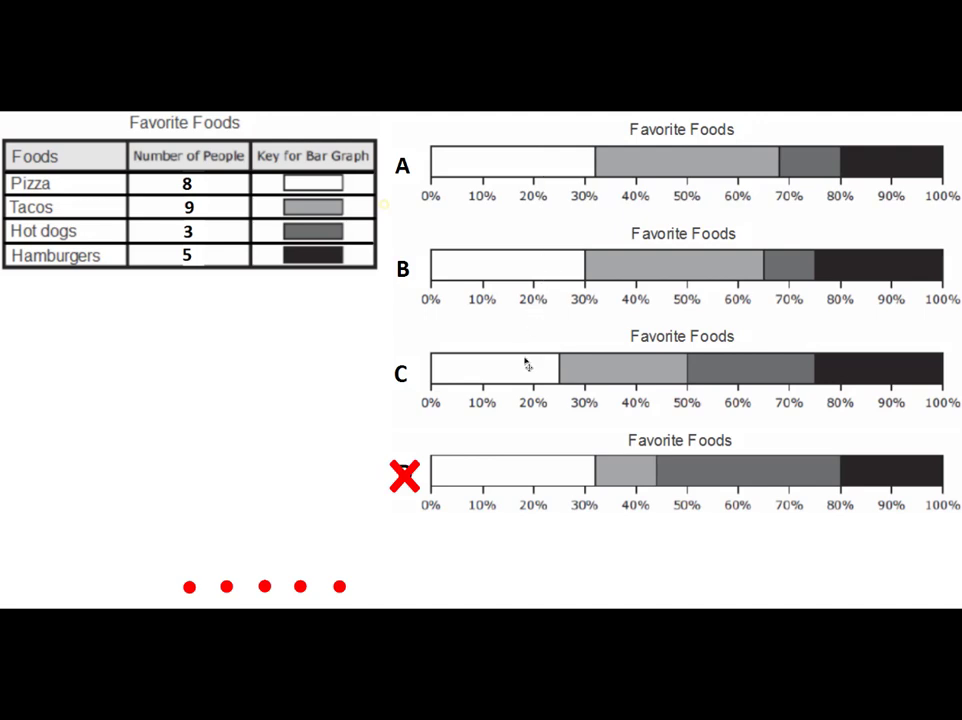
mouse_move(552, 292)
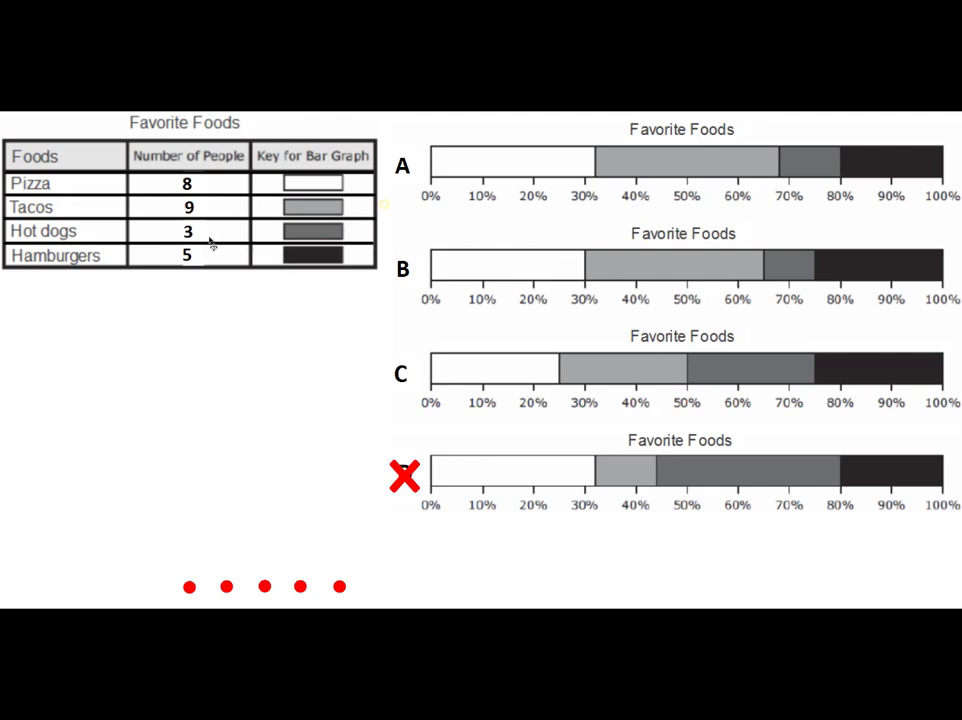
mouse_move(176, 548)
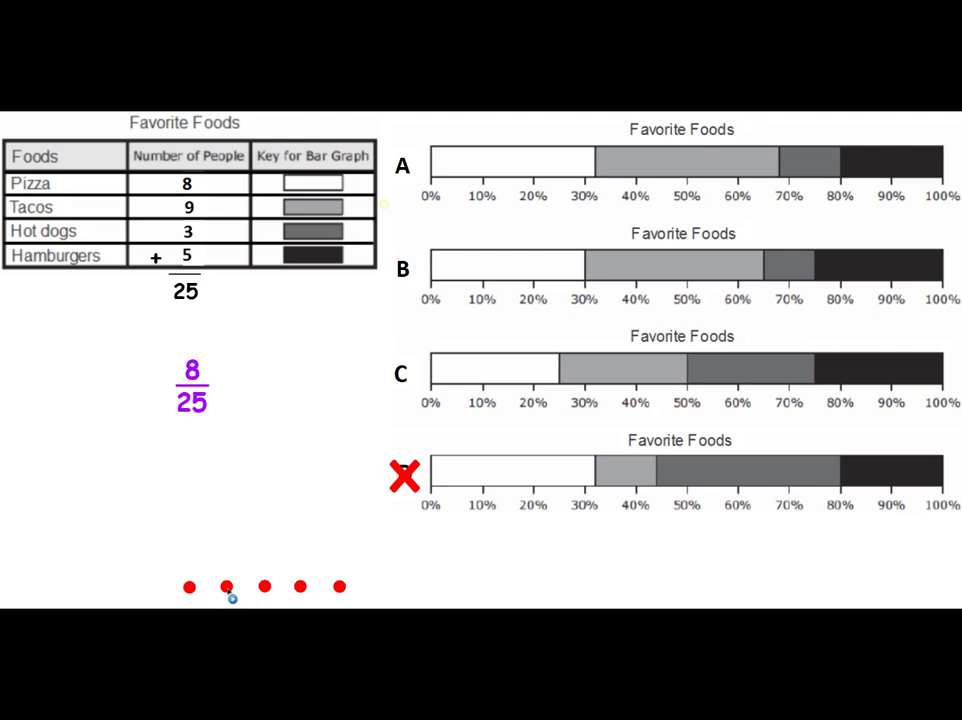
mouse_move(492, 180)
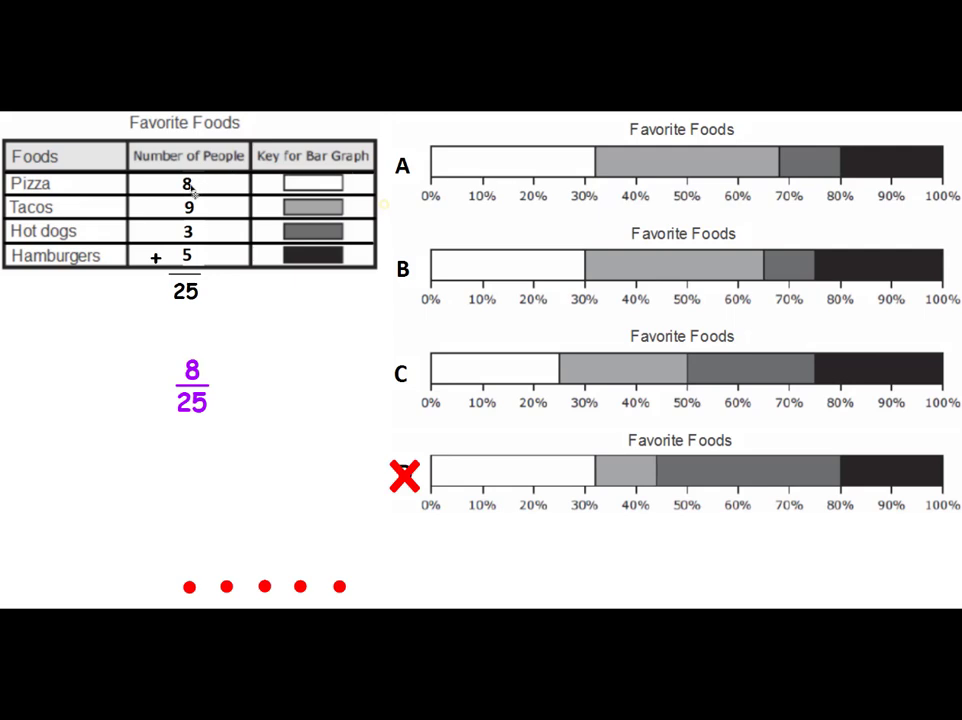
mouse_move(360, 196)
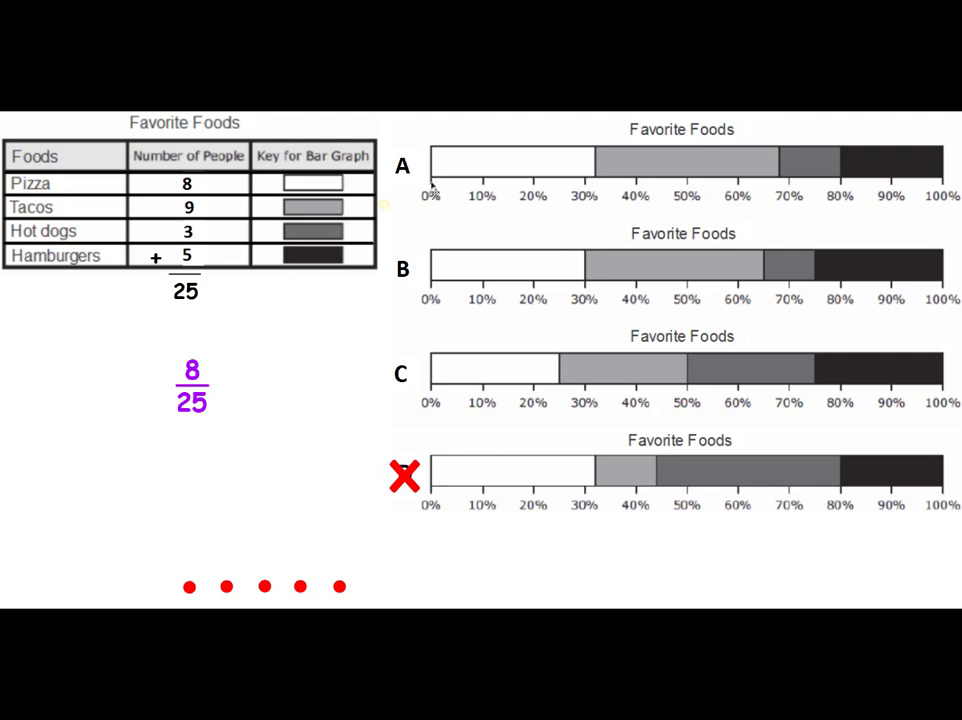
mouse_move(596, 184)
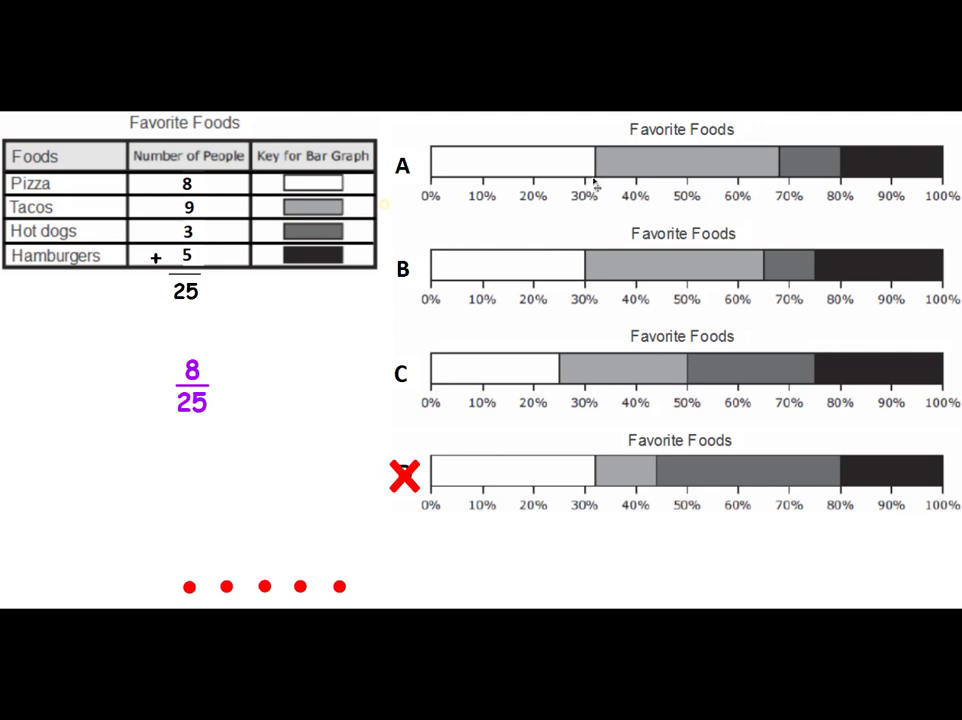
mouse_move(596, 190)
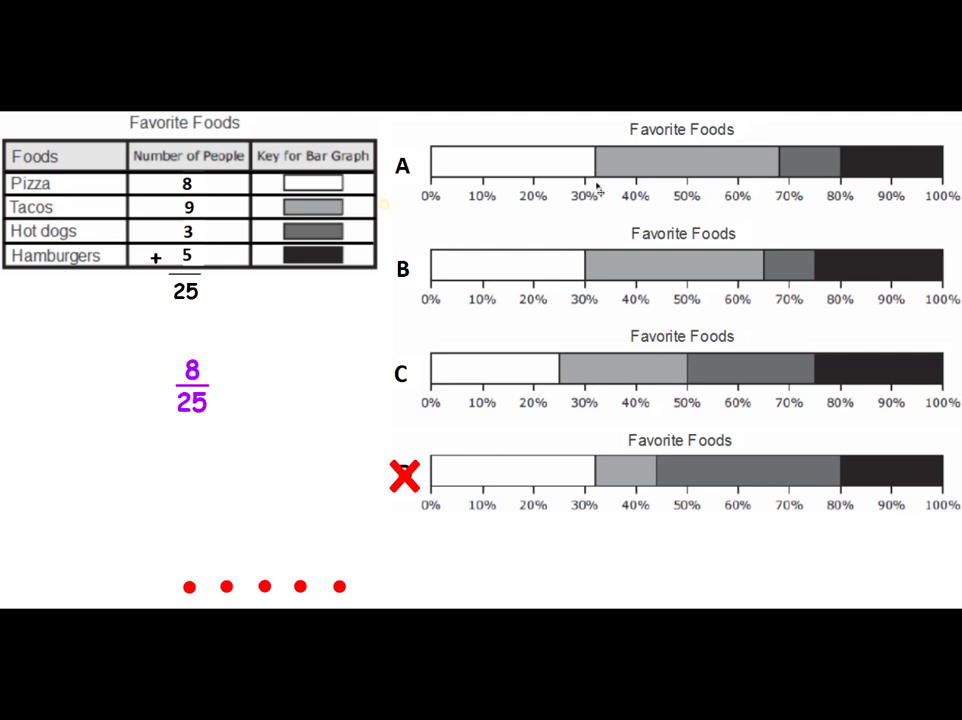
mouse_move(564, 296)
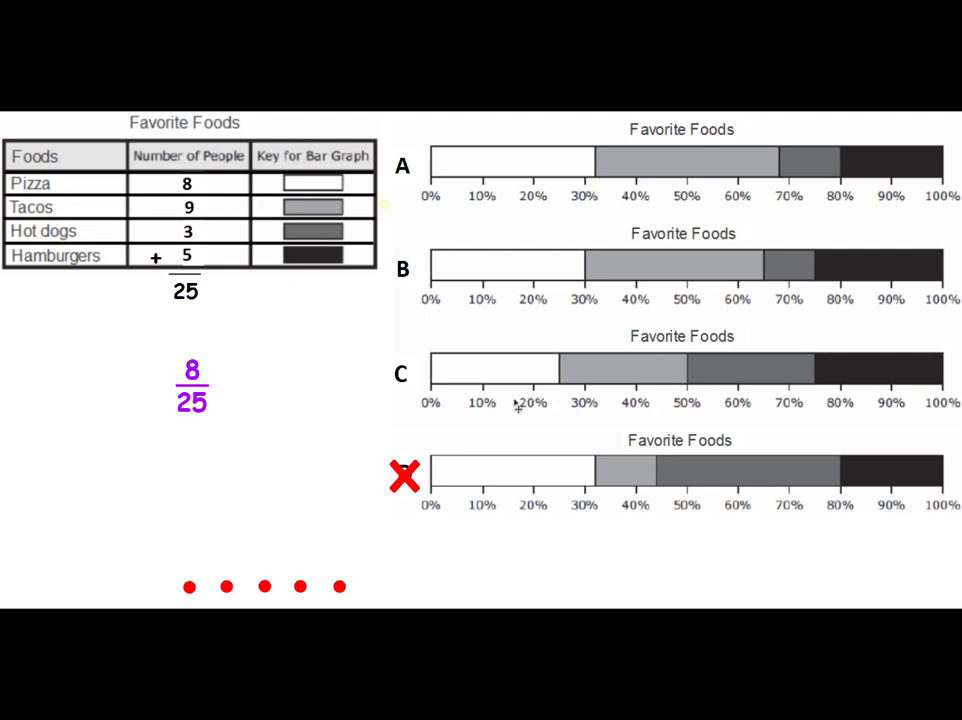
mouse_move(544, 376)
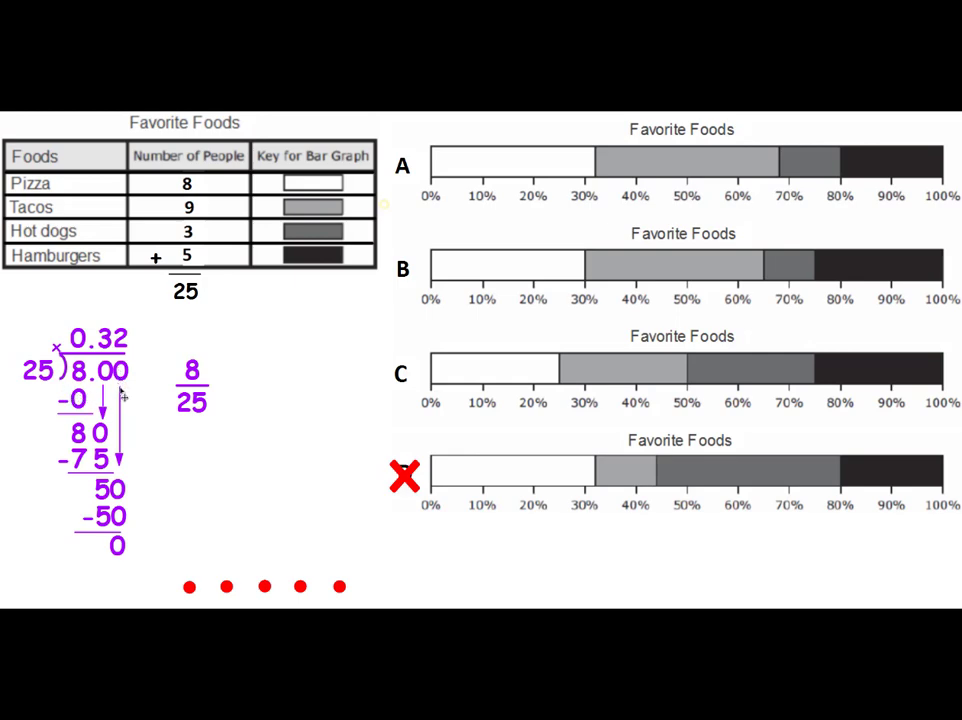
mouse_move(138, 420)
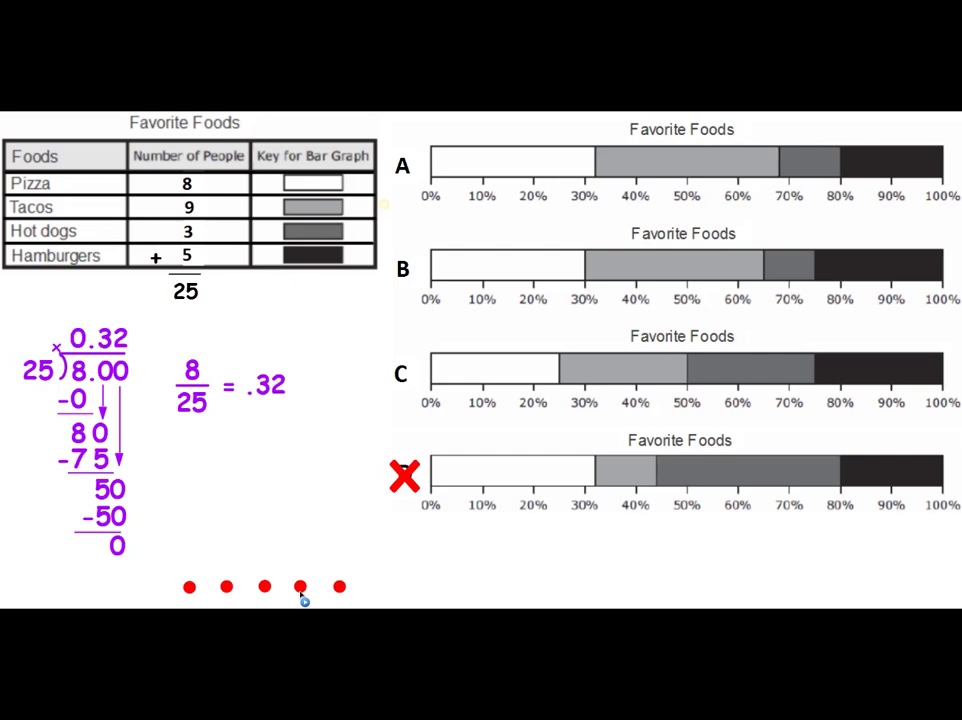
mouse_move(340, 590)
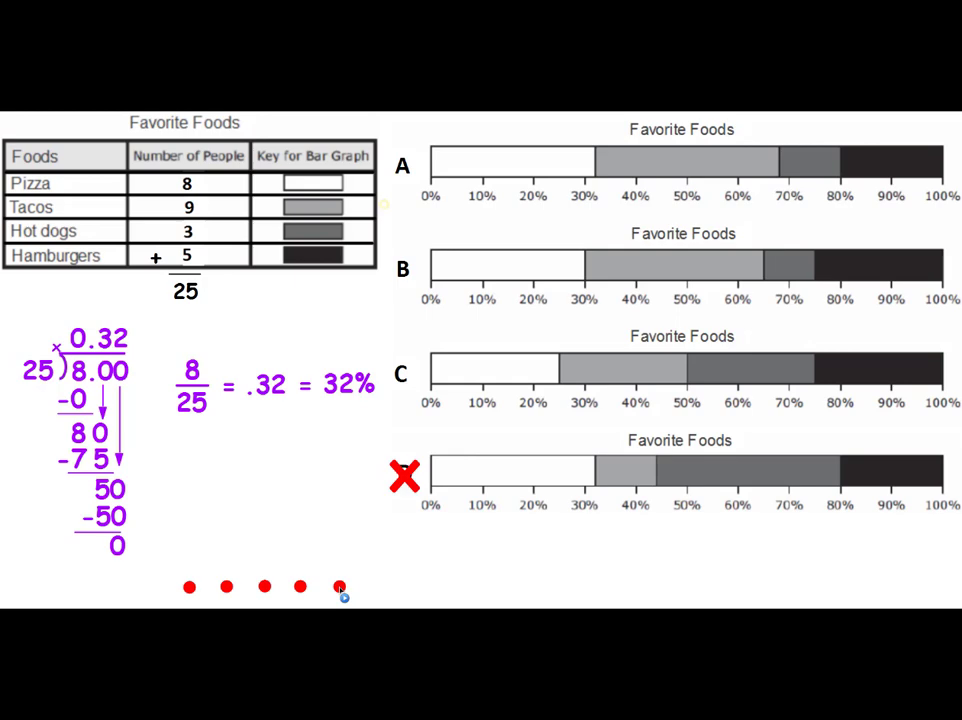
mouse_move(600, 176)
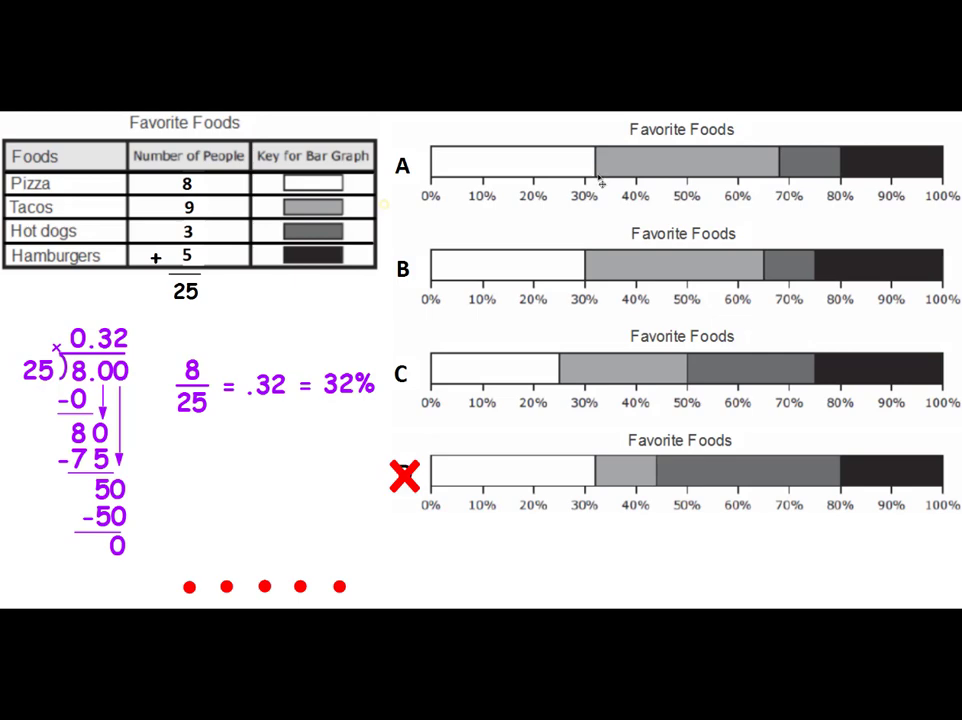
mouse_move(564, 292)
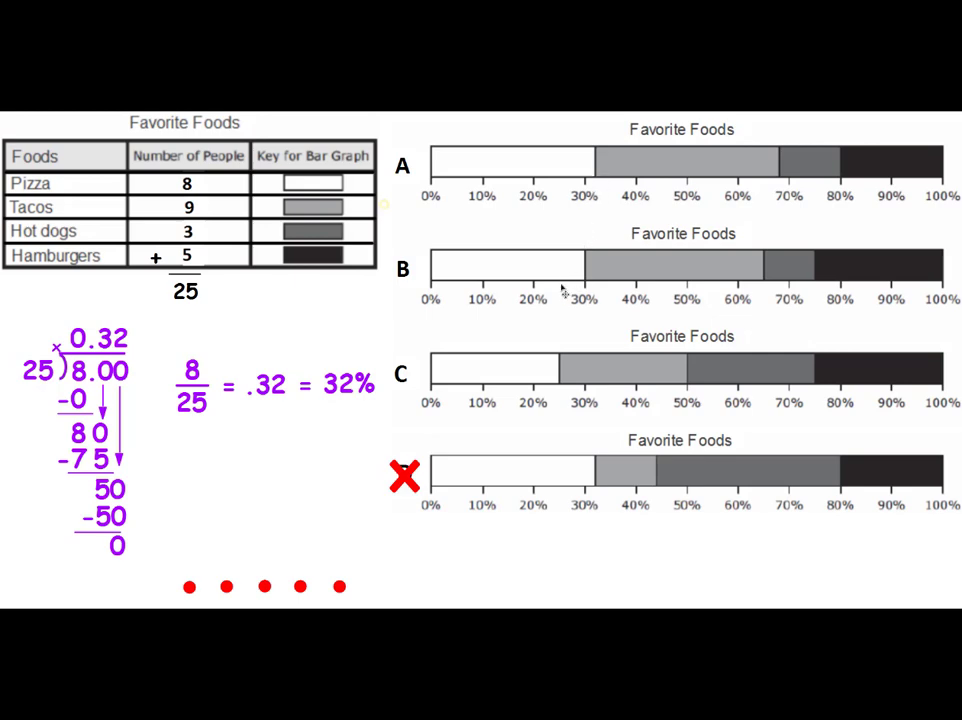
mouse_move(418, 284)
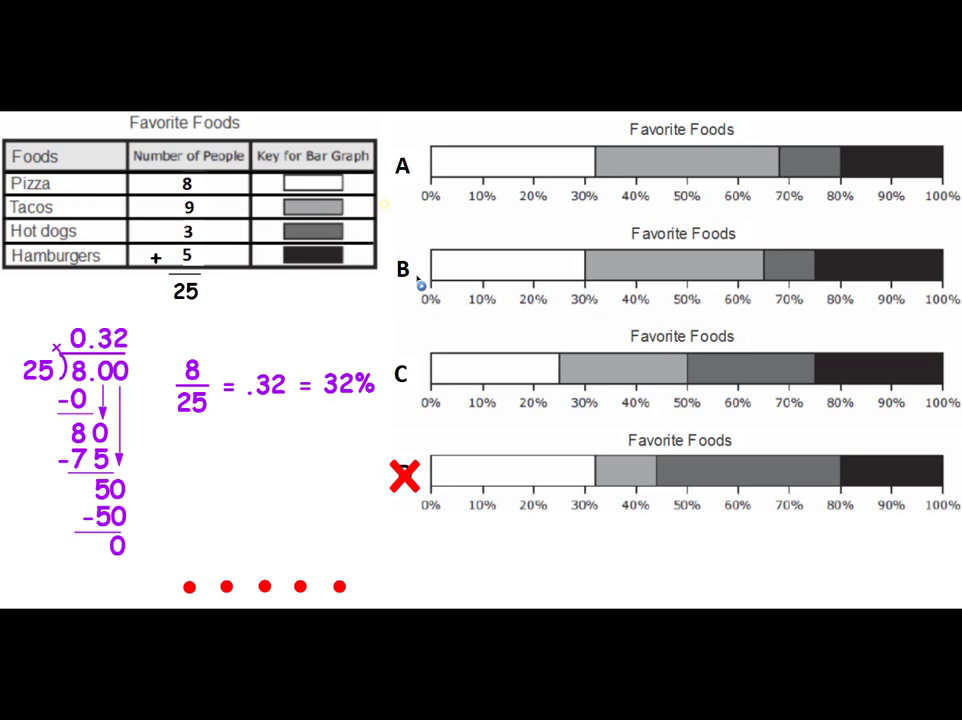
Cross out answer choice B with a red X after showing 8/25 = .32 = 32%.
left_click(402, 272)
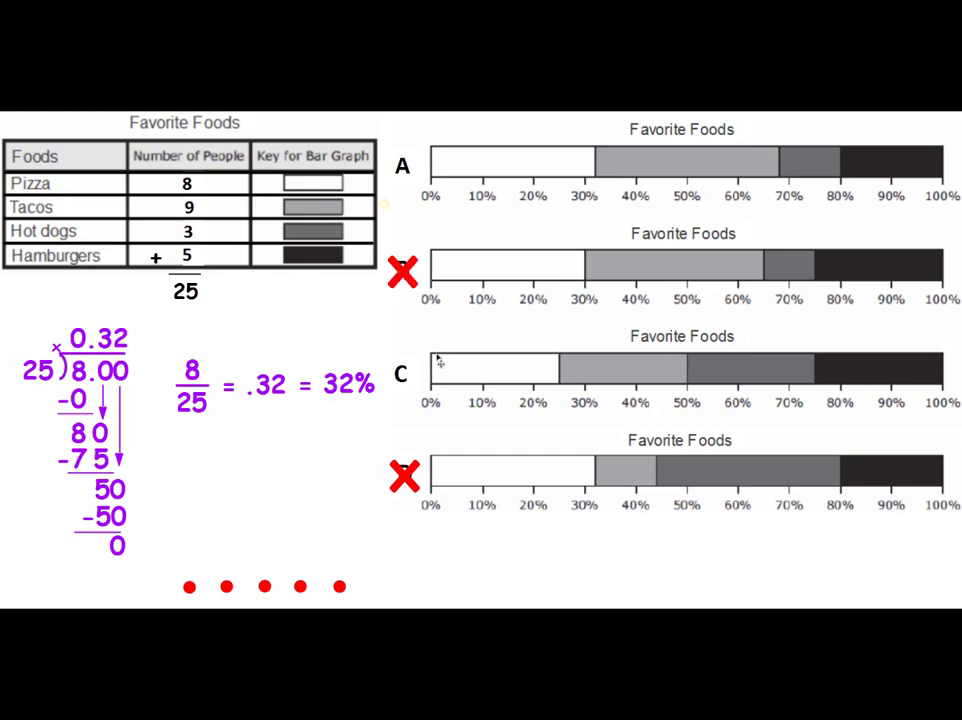
mouse_move(572, 398)
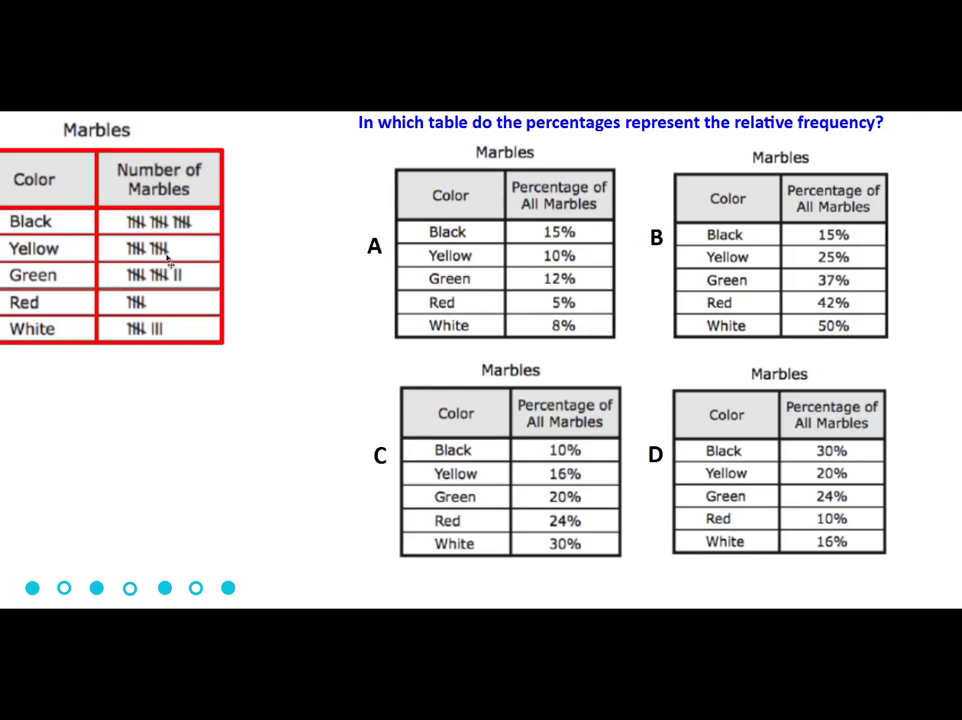
mouse_move(152, 308)
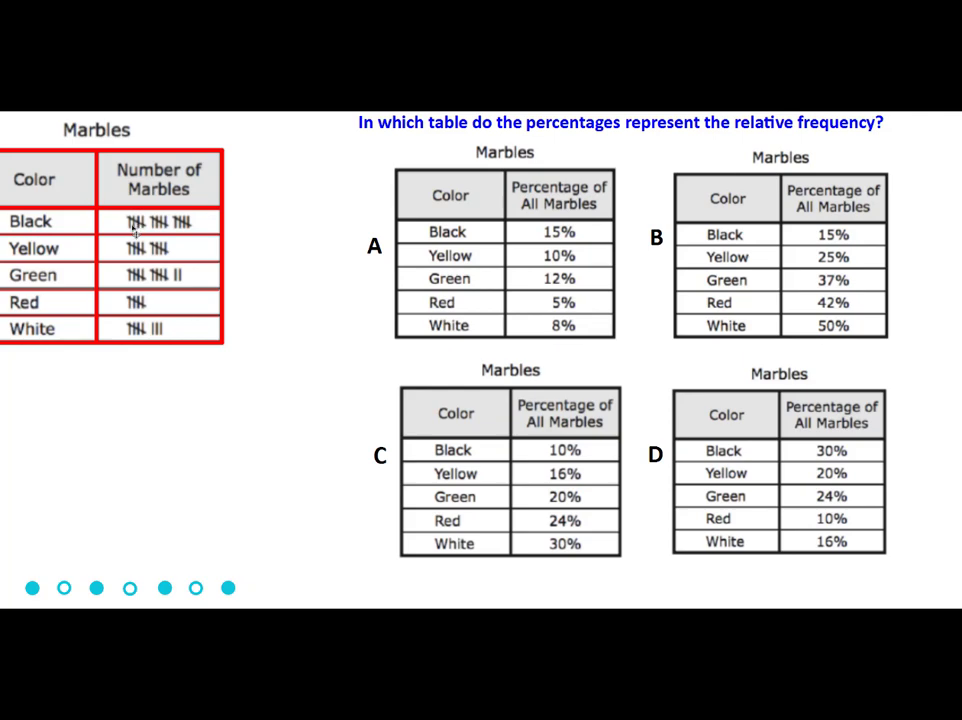
mouse_move(196, 234)
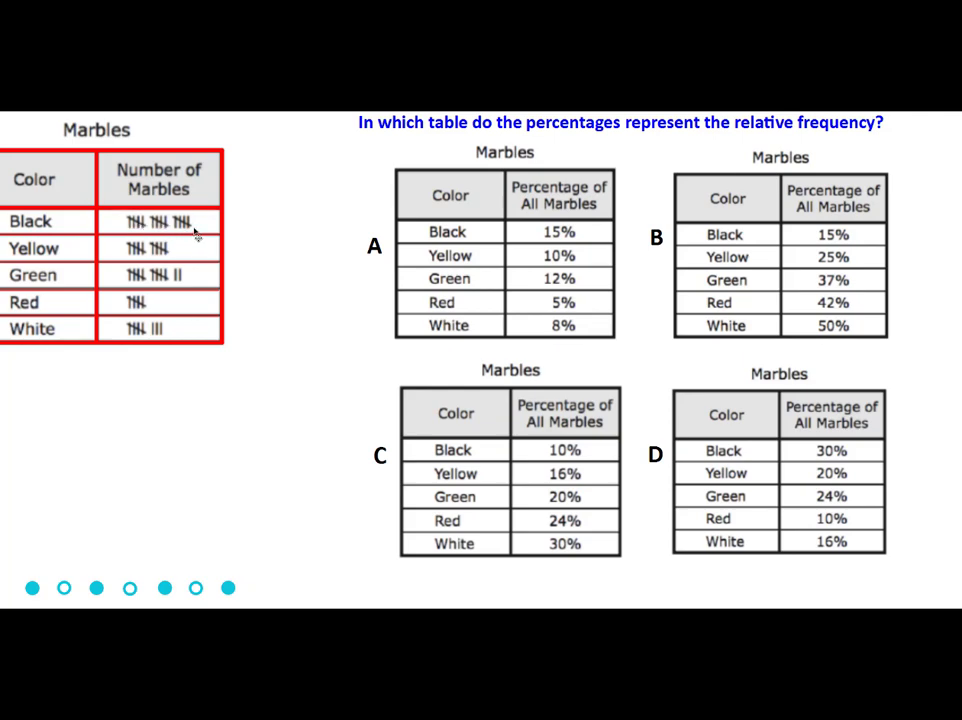
mouse_move(196, 236)
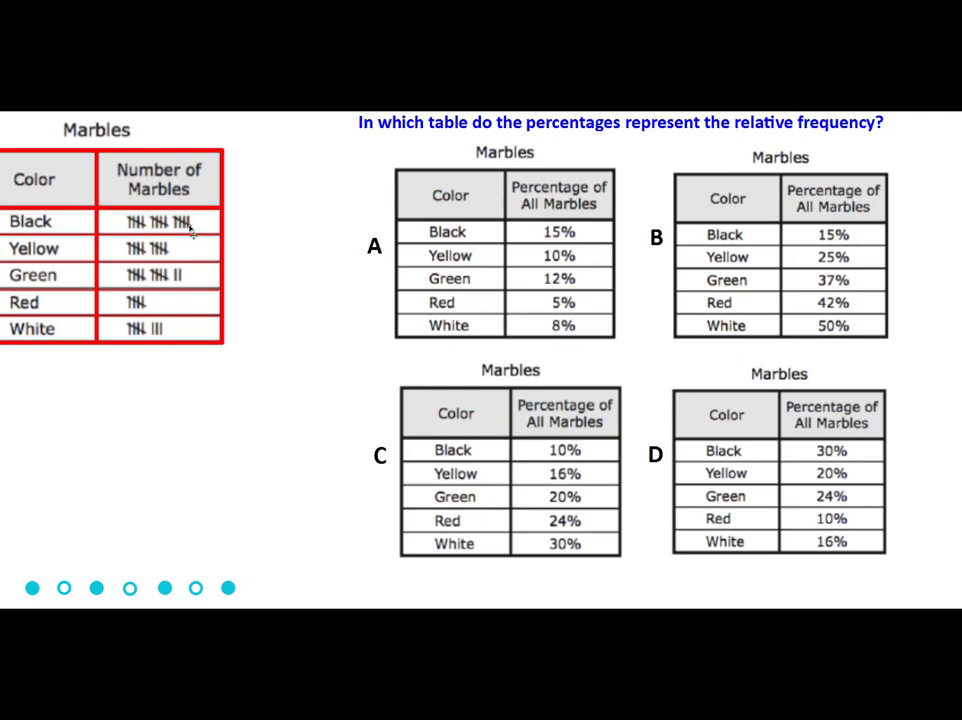
mouse_move(592, 232)
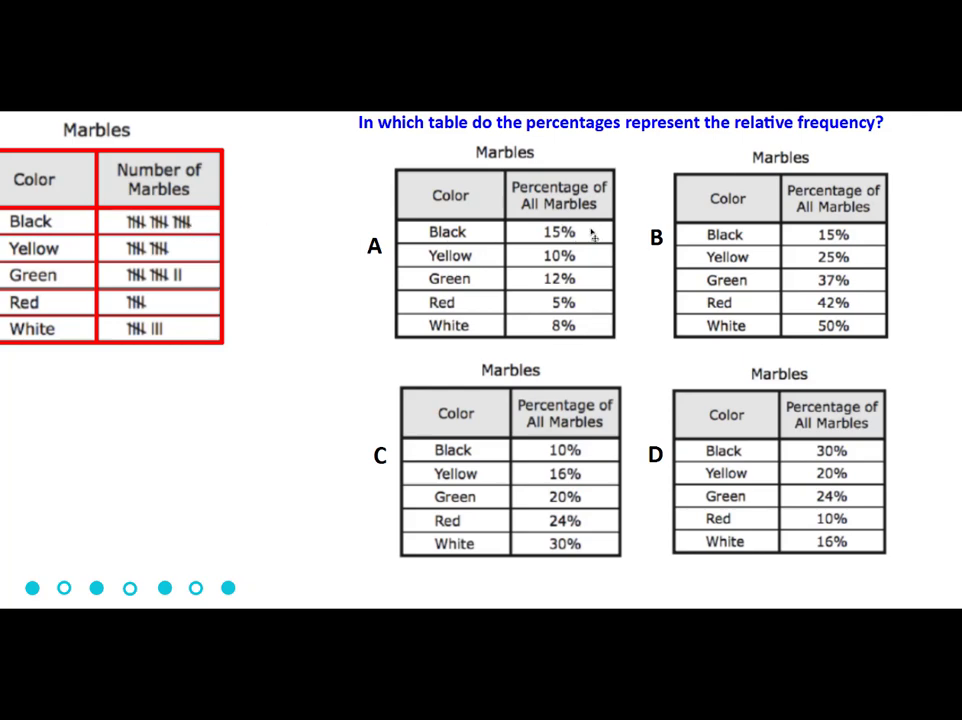
mouse_move(588, 234)
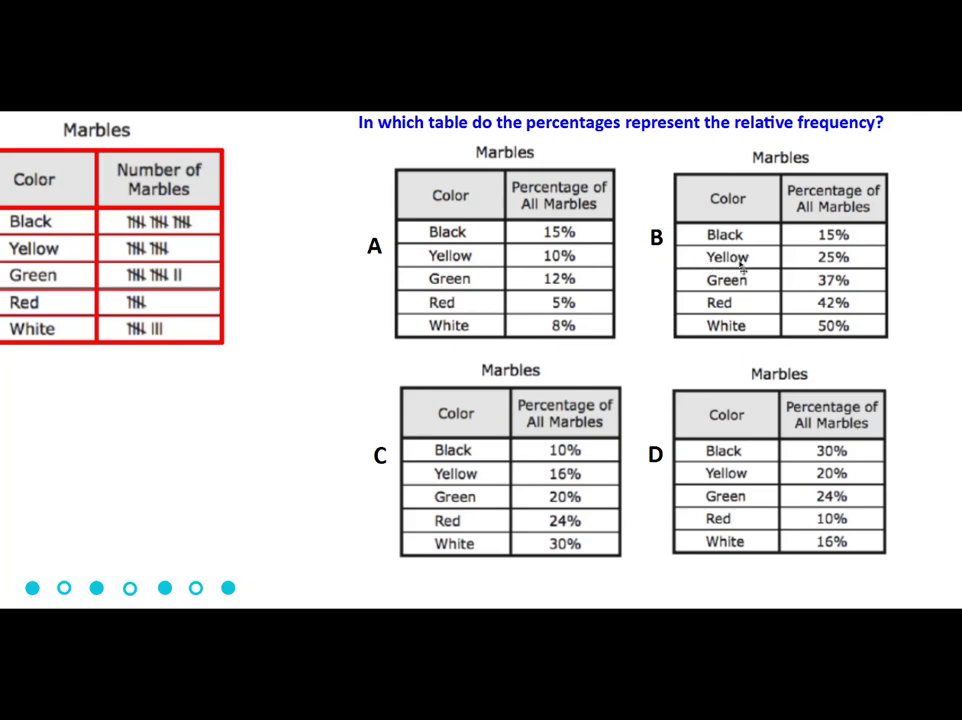
mouse_move(840, 244)
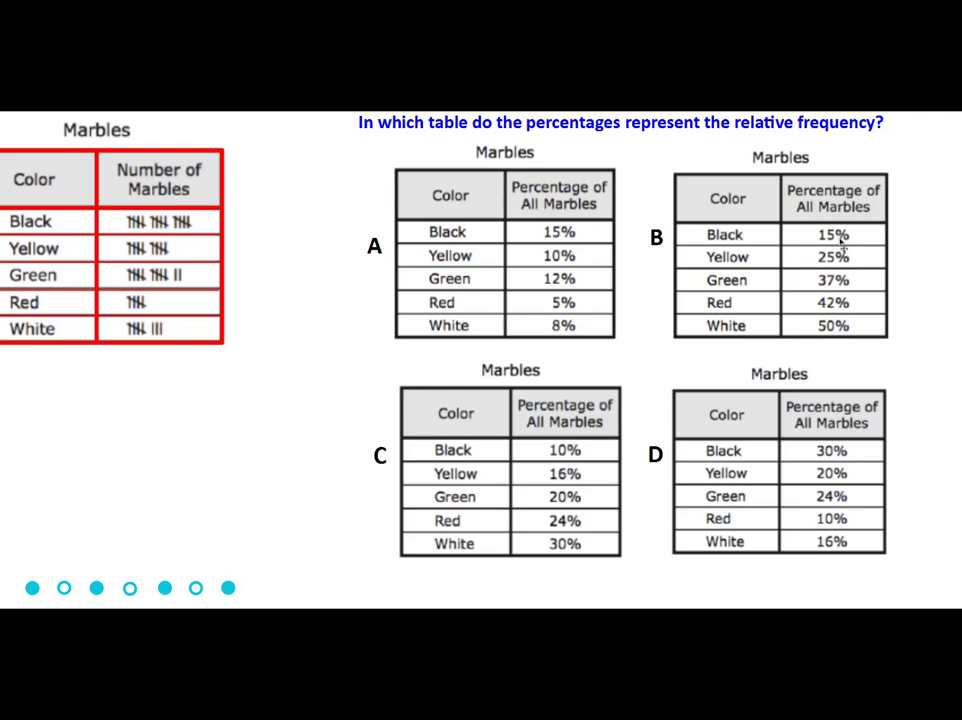
mouse_move(704, 252)
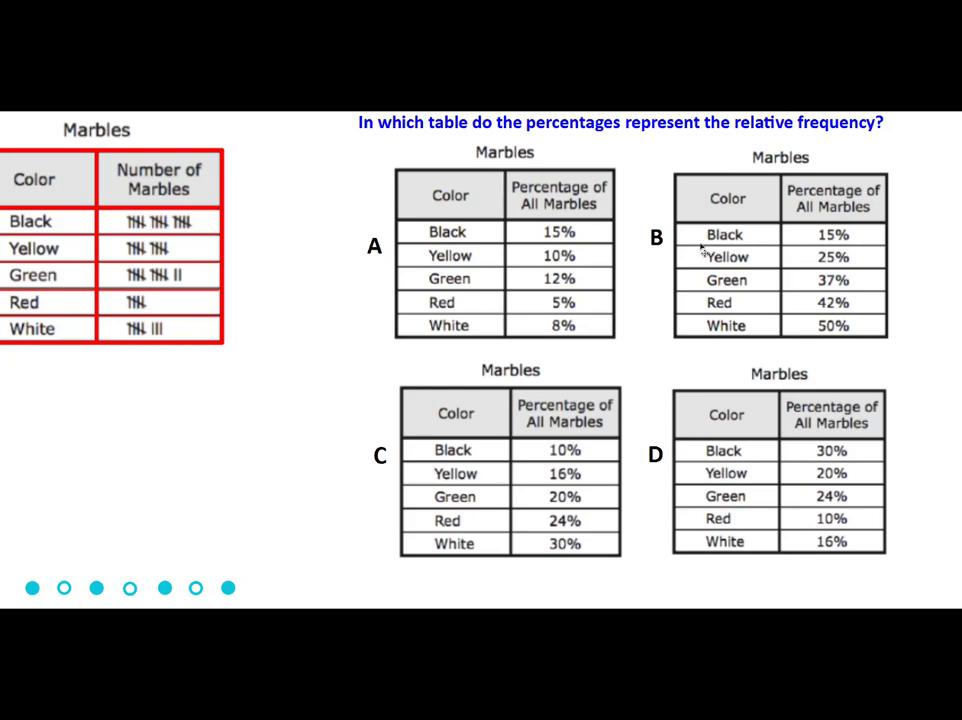
Draw a red X over the label of table B on the marble relative-frequency problem.
left_click(656, 244)
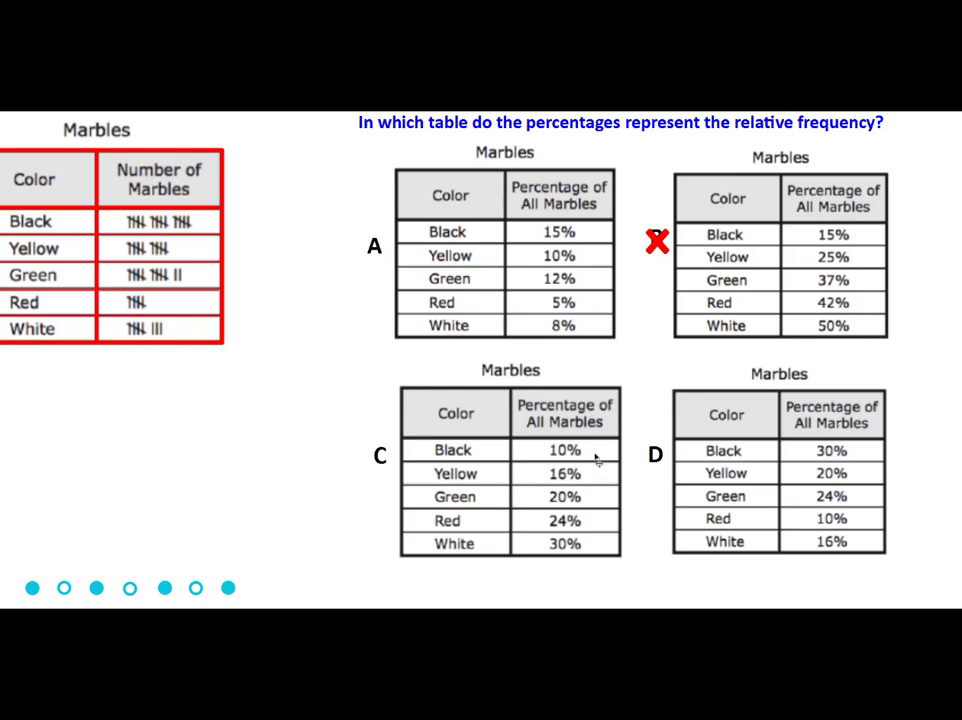
mouse_move(592, 544)
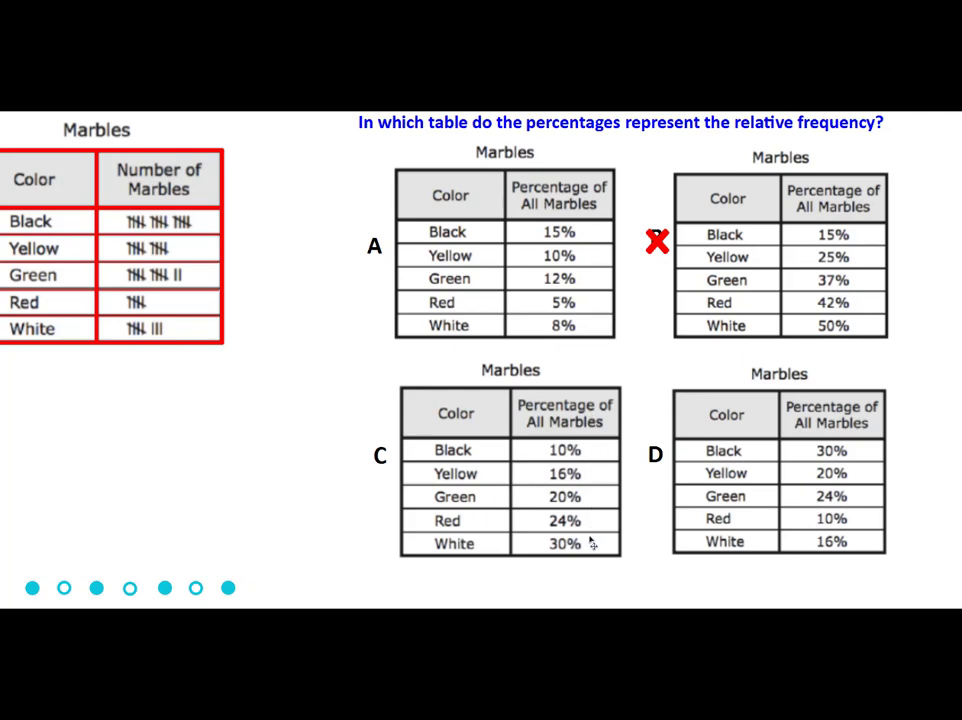
mouse_move(496, 502)
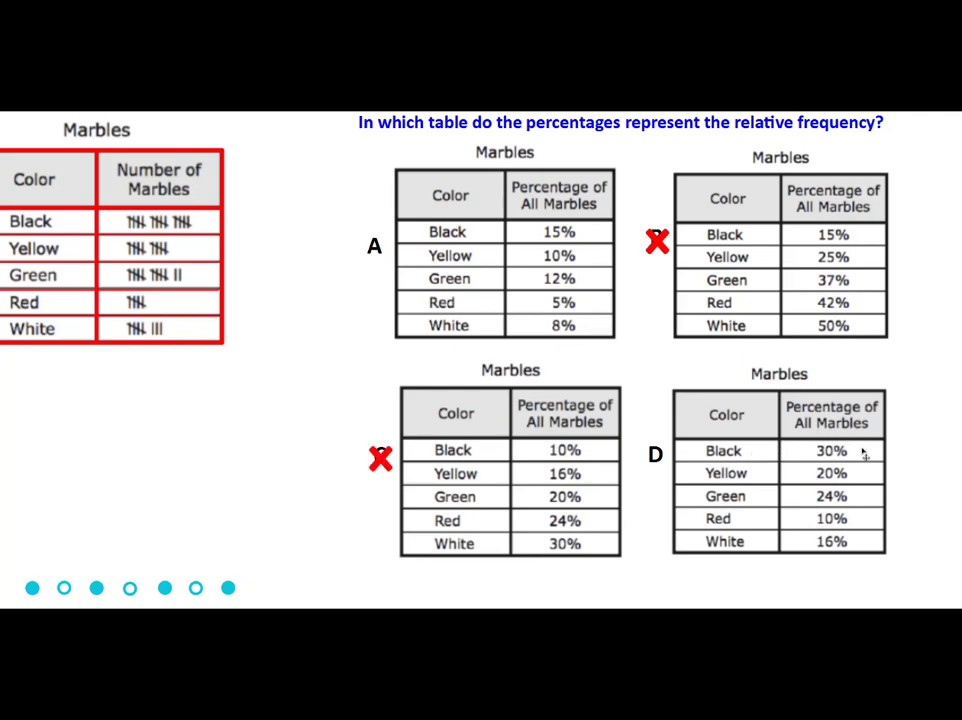
mouse_move(860, 470)
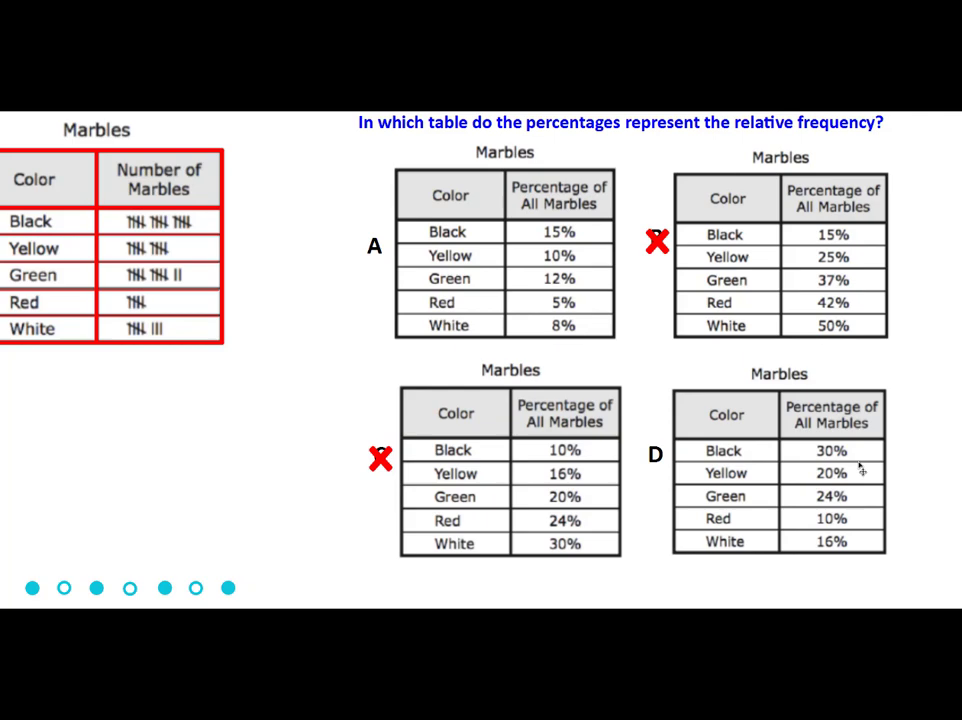
mouse_move(856, 460)
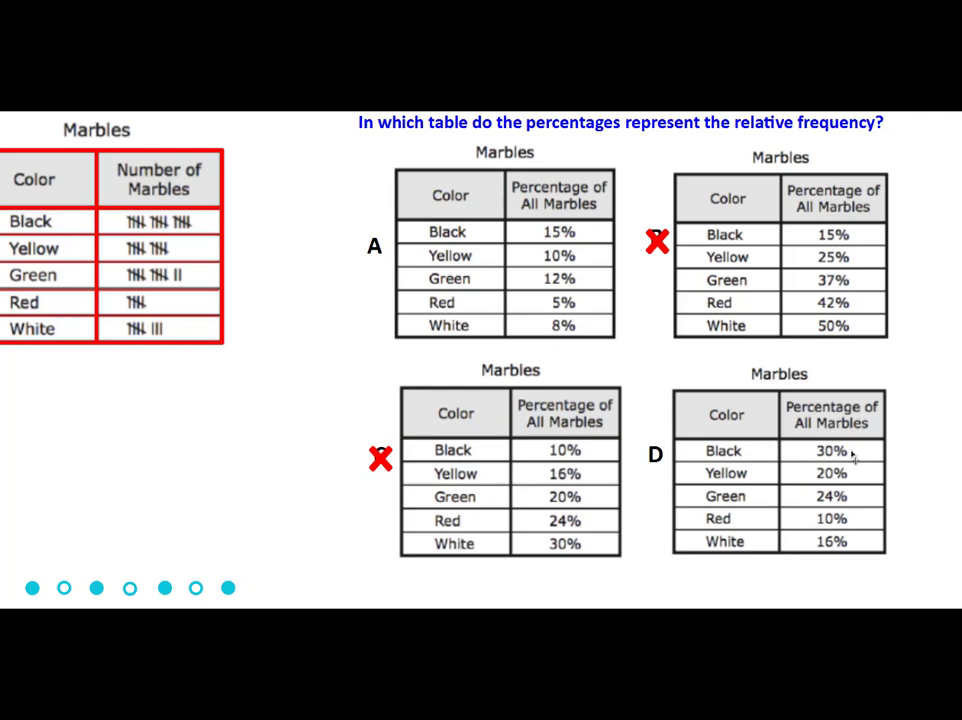
mouse_move(852, 456)
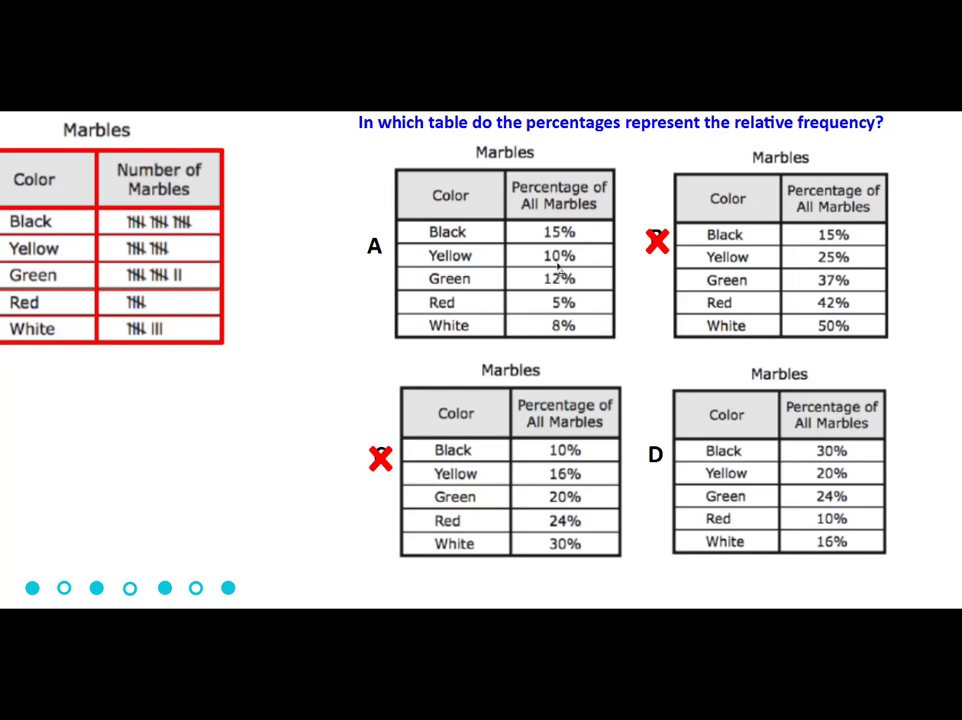
mouse_move(828, 482)
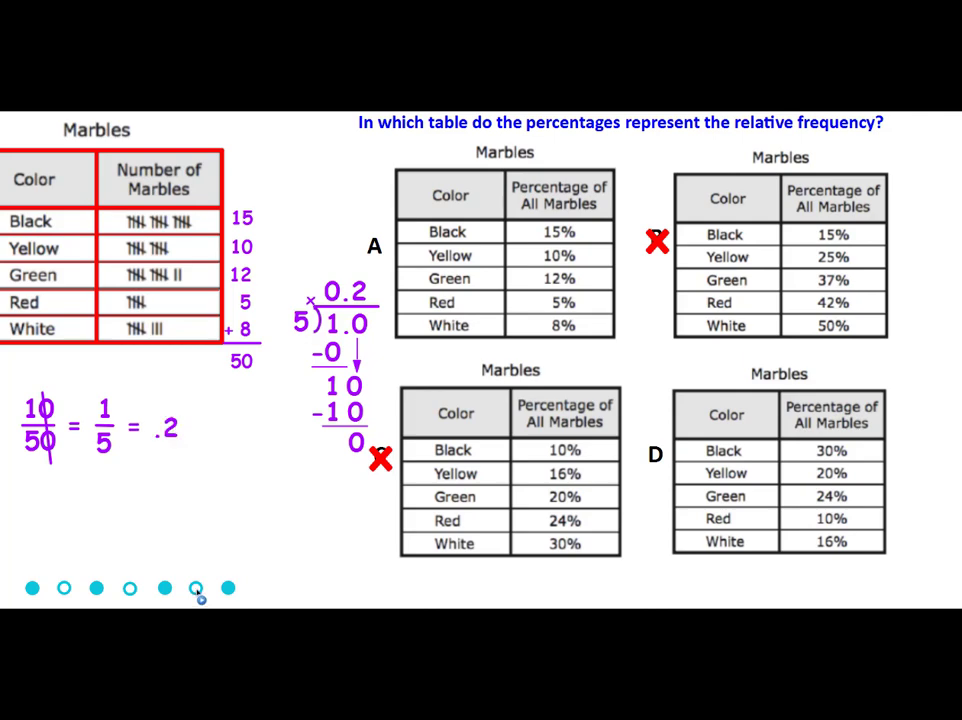
mouse_move(228, 590)
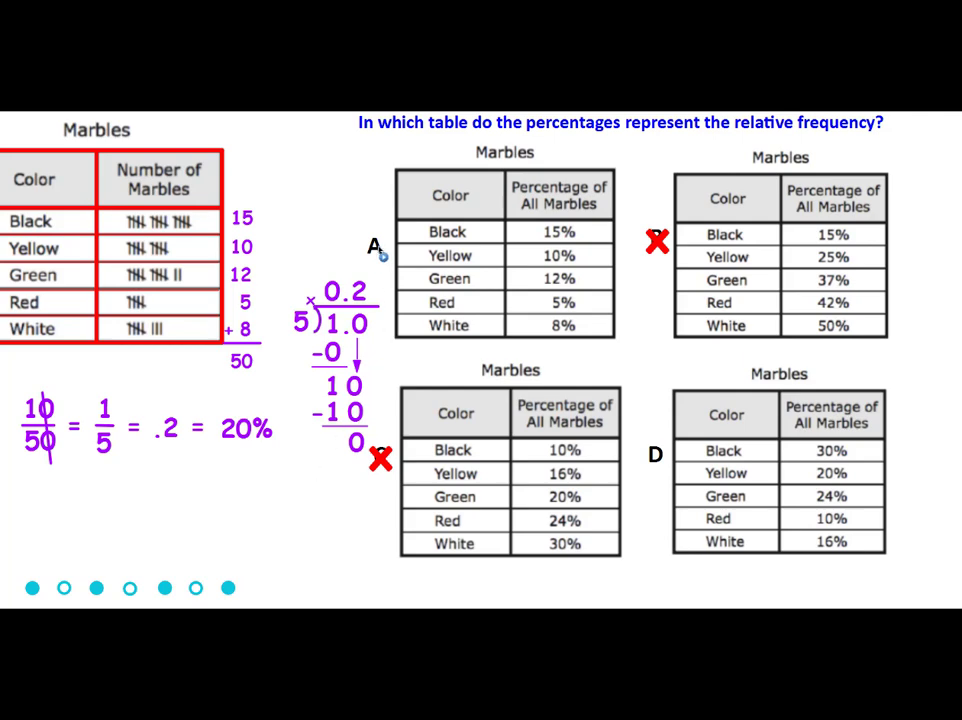
mouse_move(384, 244)
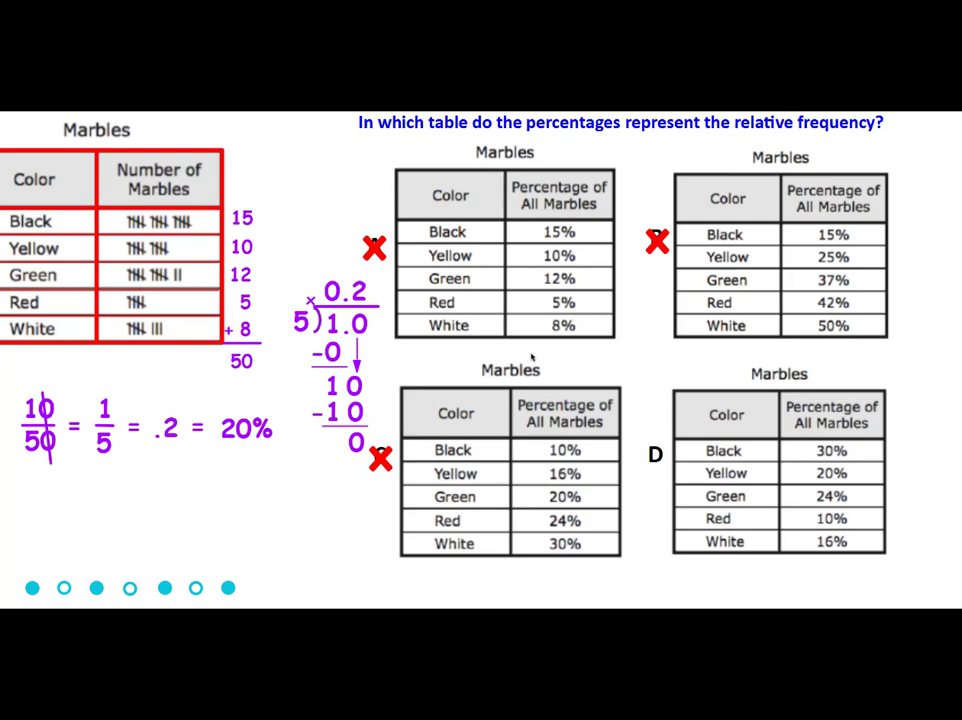
mouse_move(748, 472)
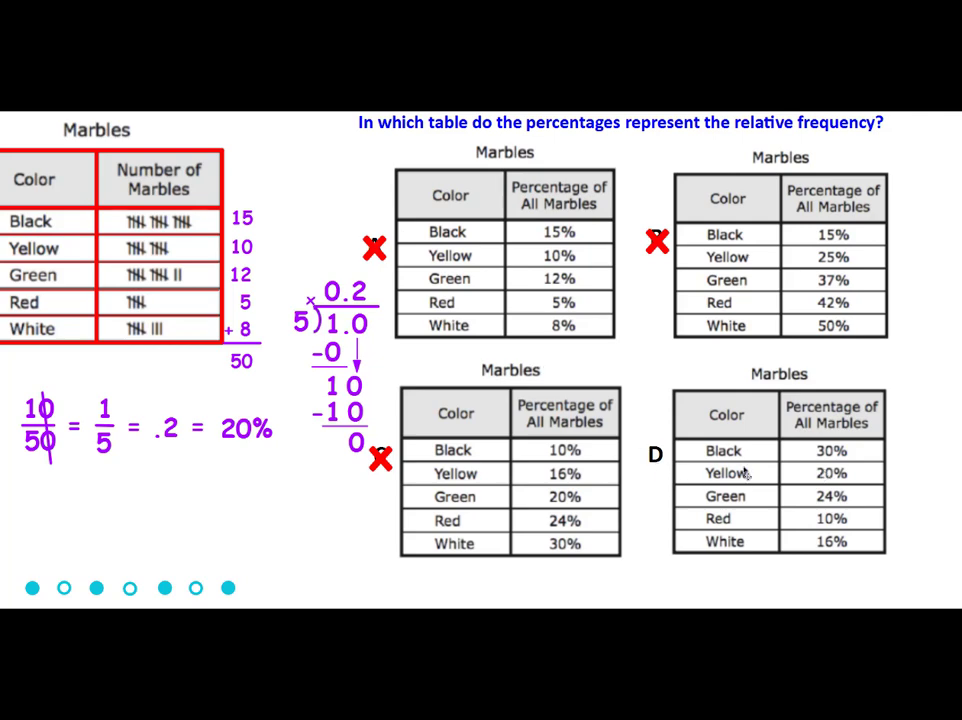
Circle choice D as the correct answer after writing .2 = 20% and eliminating A.
left_click(656, 454)
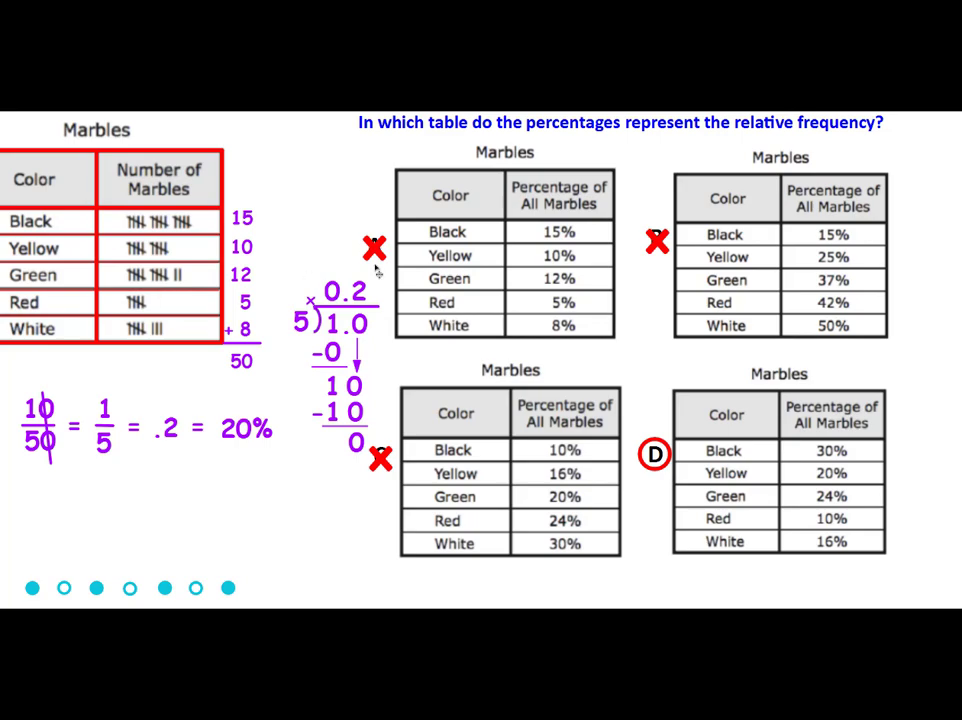
mouse_move(378, 272)
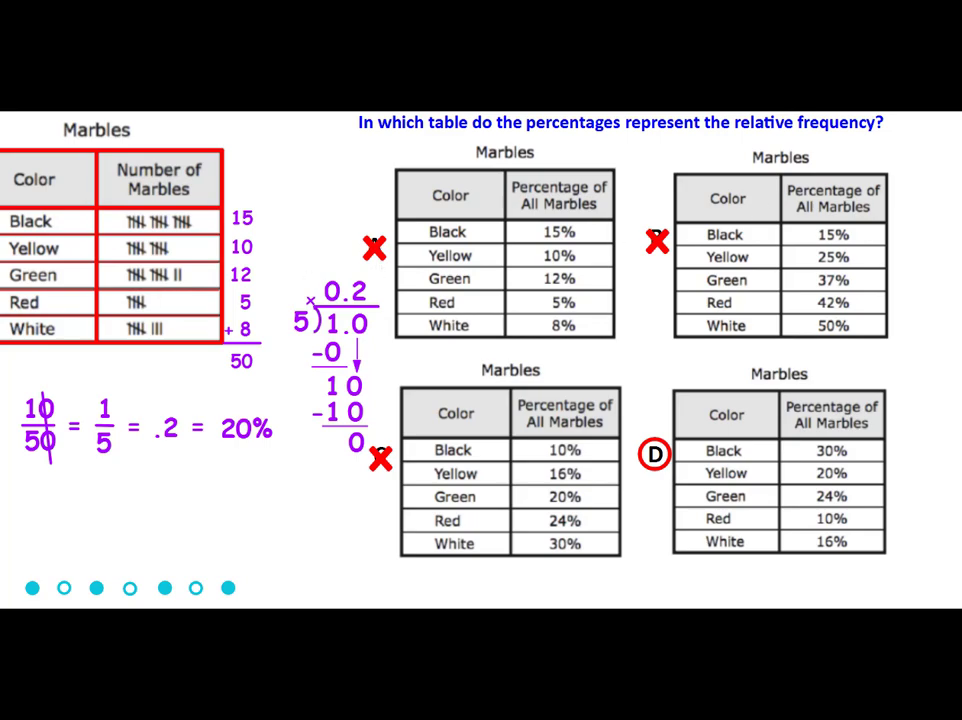